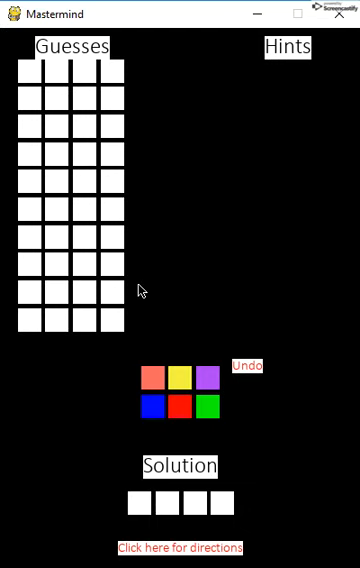
pyautogui.moveTo(236, 508)
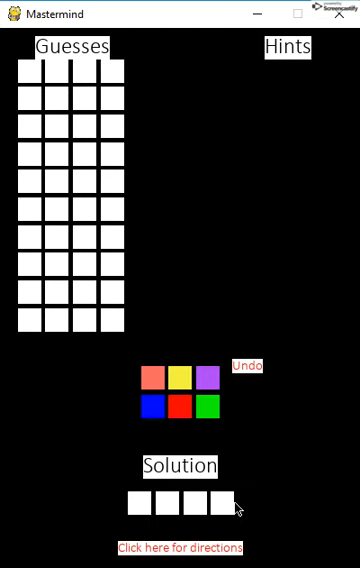
pyautogui.moveTo(228, 460)
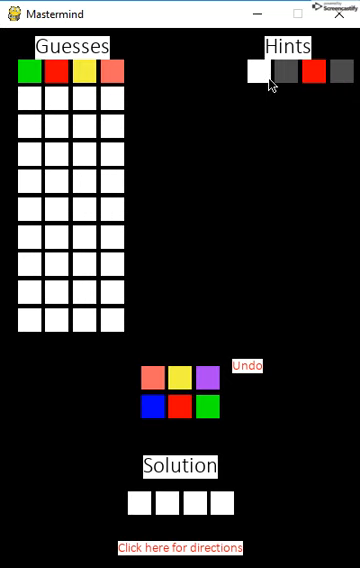
pyautogui.moveTo(270, 84)
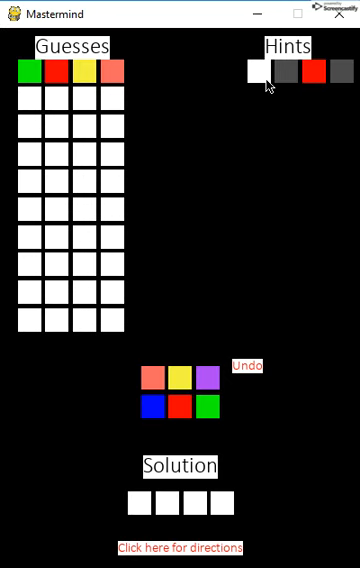
pyautogui.moveTo(294, 84)
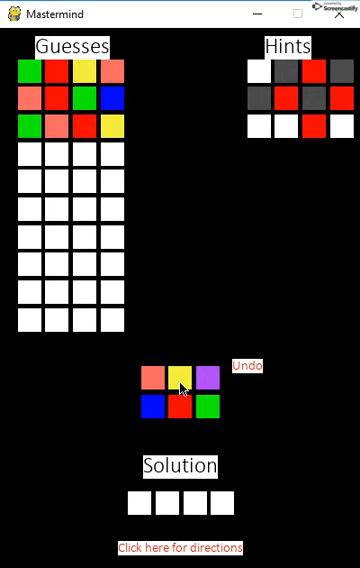
pyautogui.moveTo(220, 346)
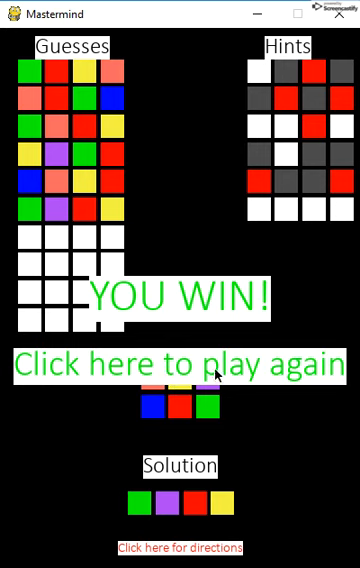
pyautogui.moveTo(218, 364)
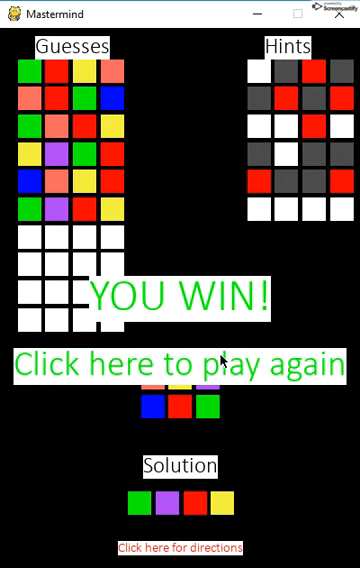
pyautogui.moveTo(236, 538)
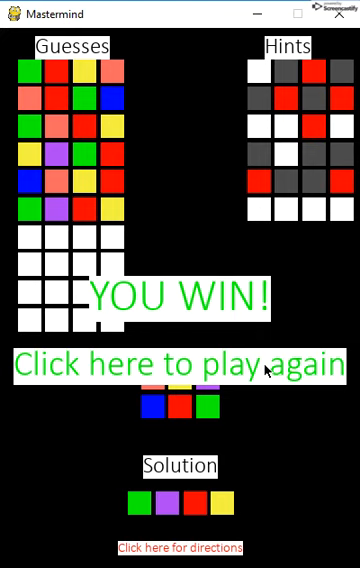
pyautogui.moveTo(264, 368)
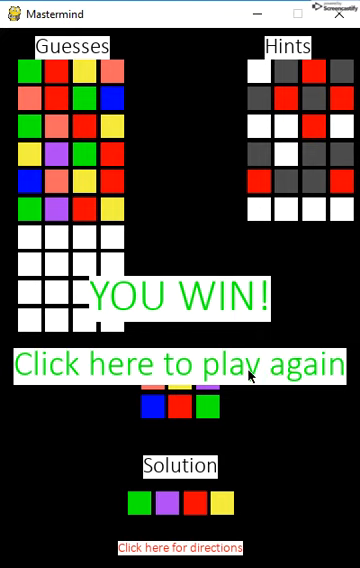
pyautogui.moveTo(252, 372)
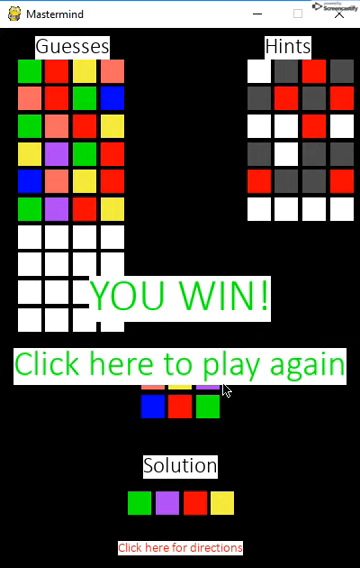